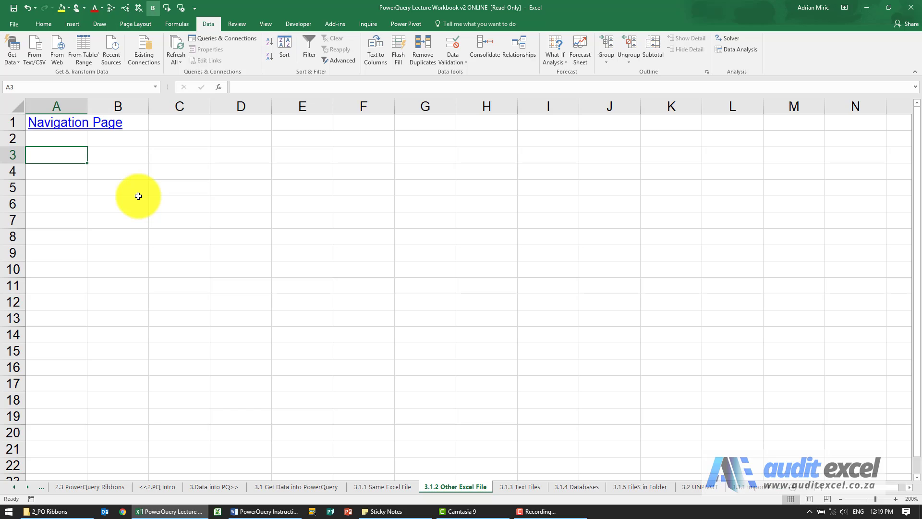
mouse_move(76, 265)
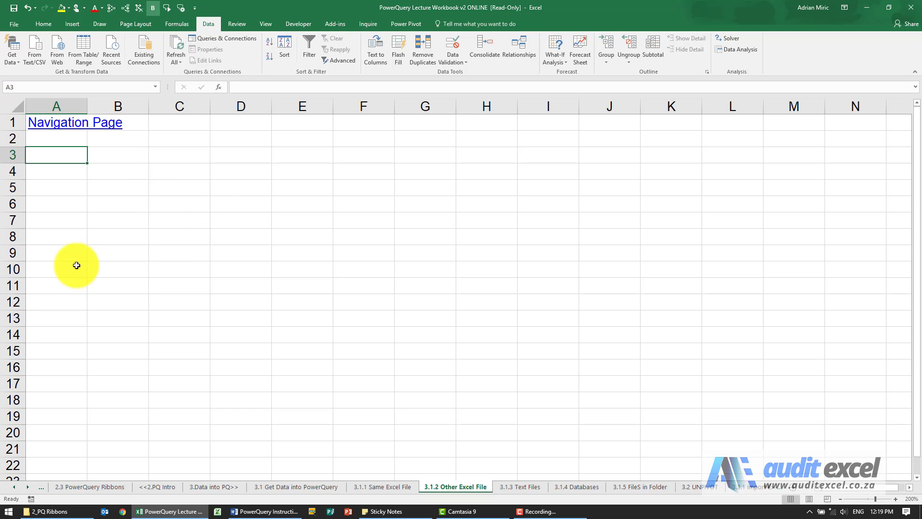
- From cell B5, import the C_all-euro-data-2011-2012 workbook via Get Data > From Workbook
left_click(118, 187)
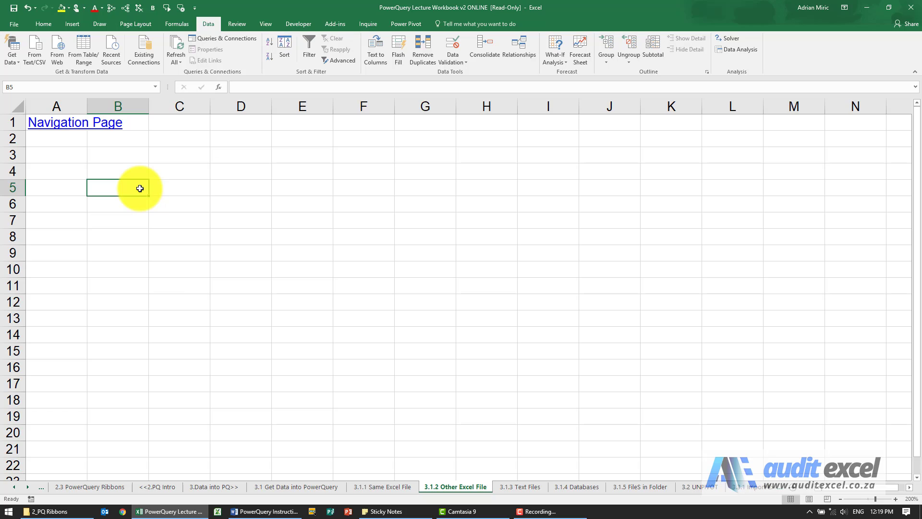
mouse_move(155, 236)
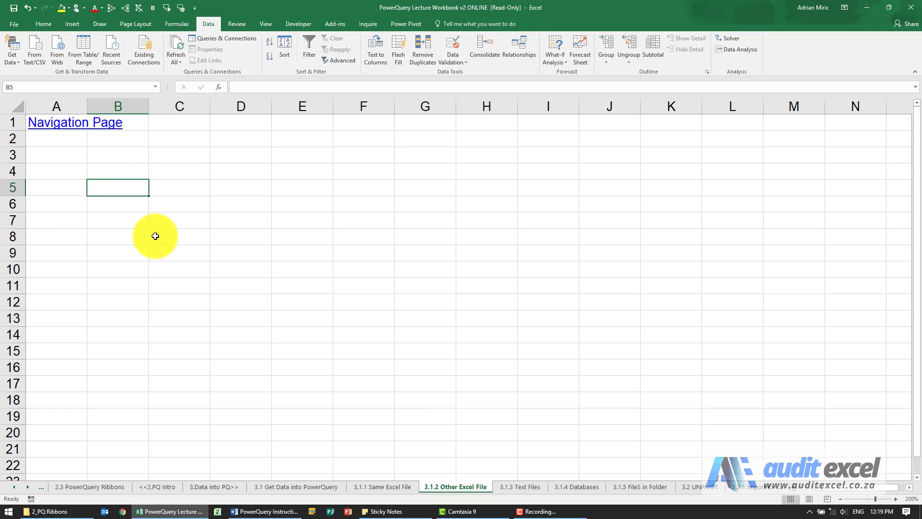
mouse_move(178, 248)
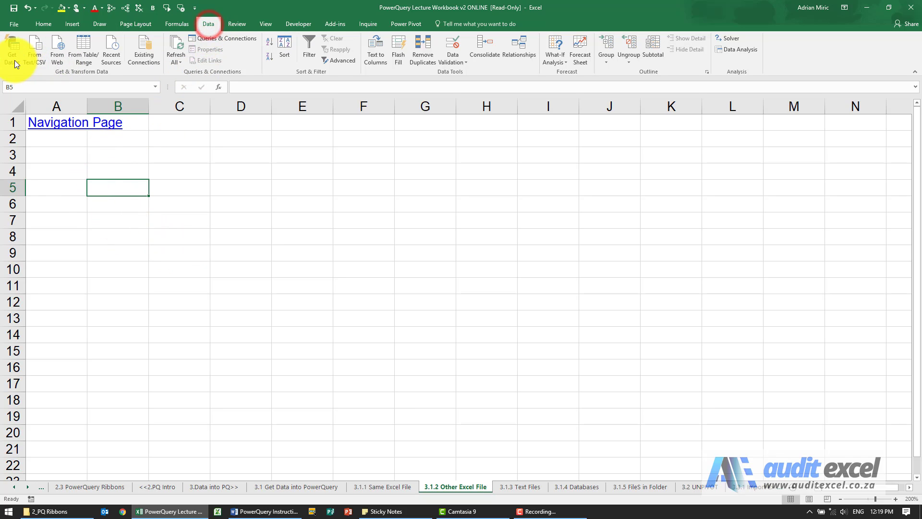
left_click(11, 48)
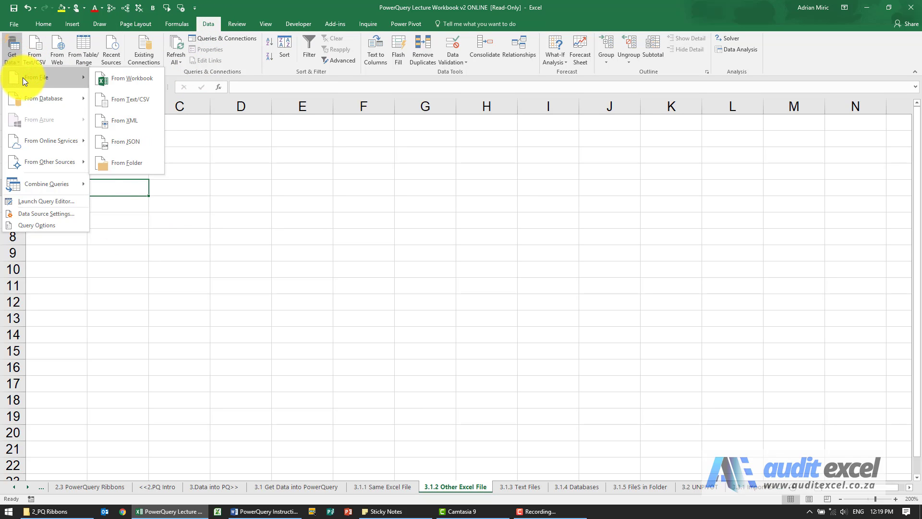
mouse_move(130, 81)
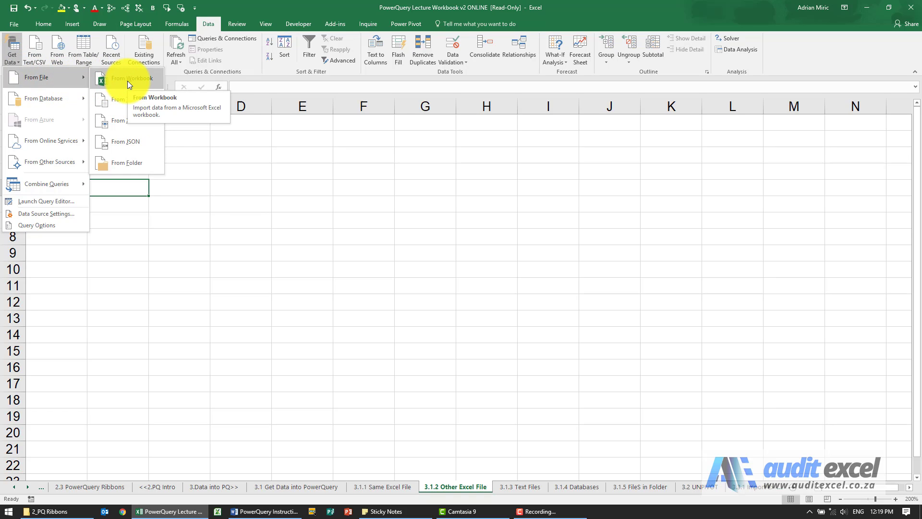
left_click(126, 78)
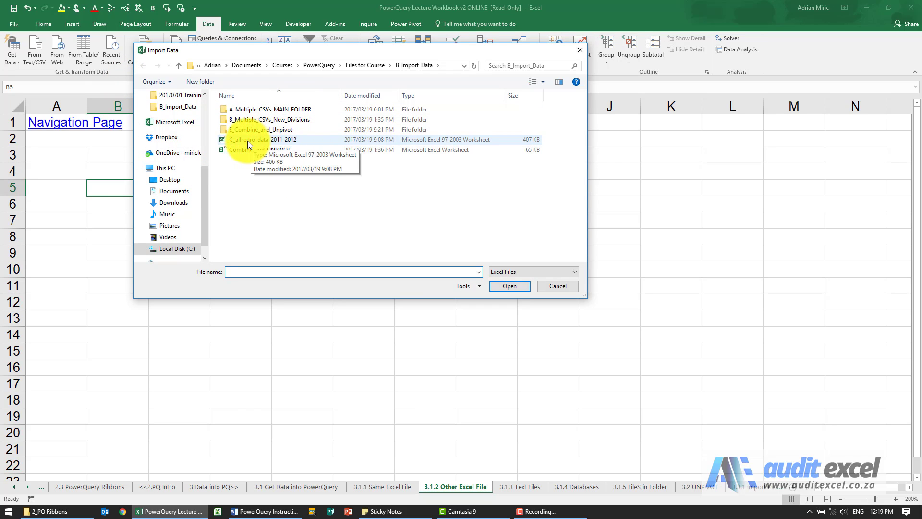
left_click(265, 139)
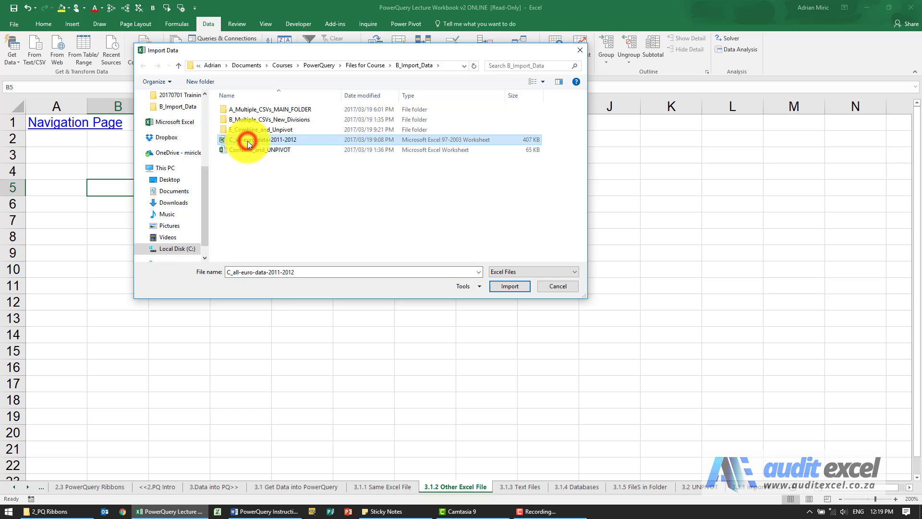
left_click(509, 286)
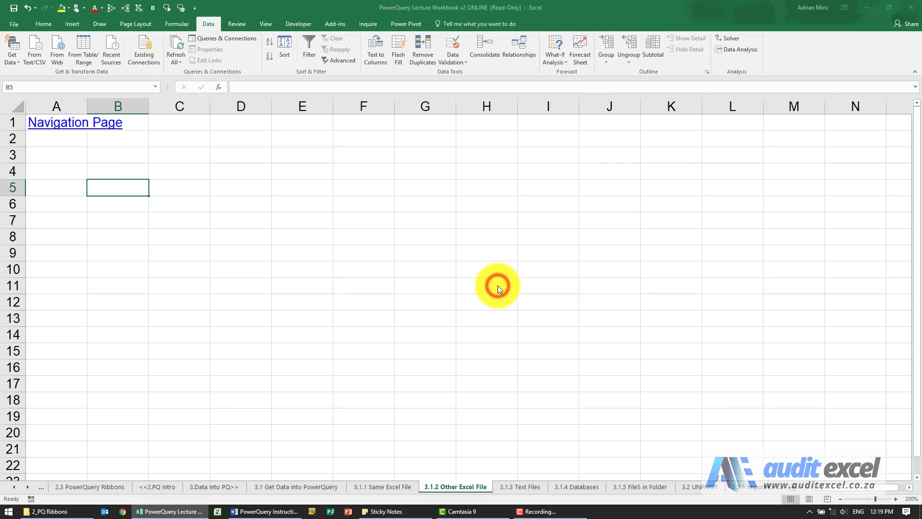
mouse_move(361, 271)
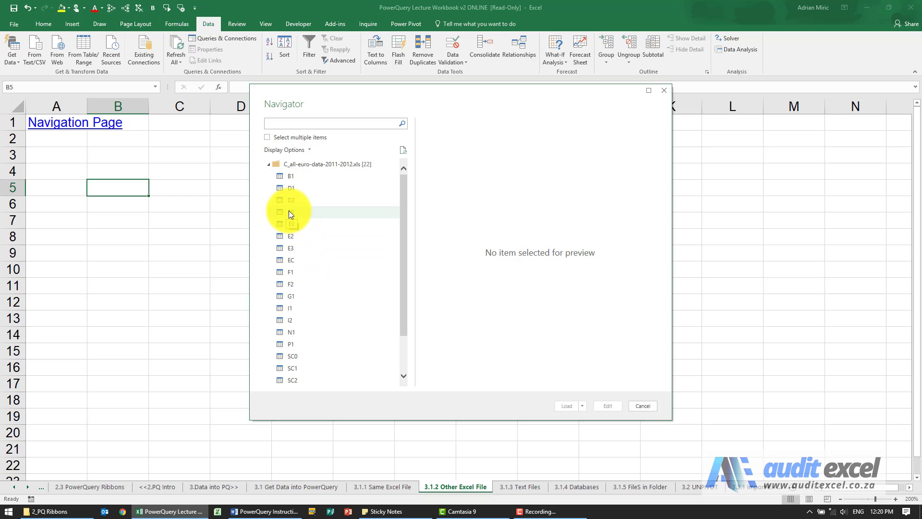
- Preview sheet E0 in the Navigator and load it into the Power Query Editor with Edit
left_click(290, 211)
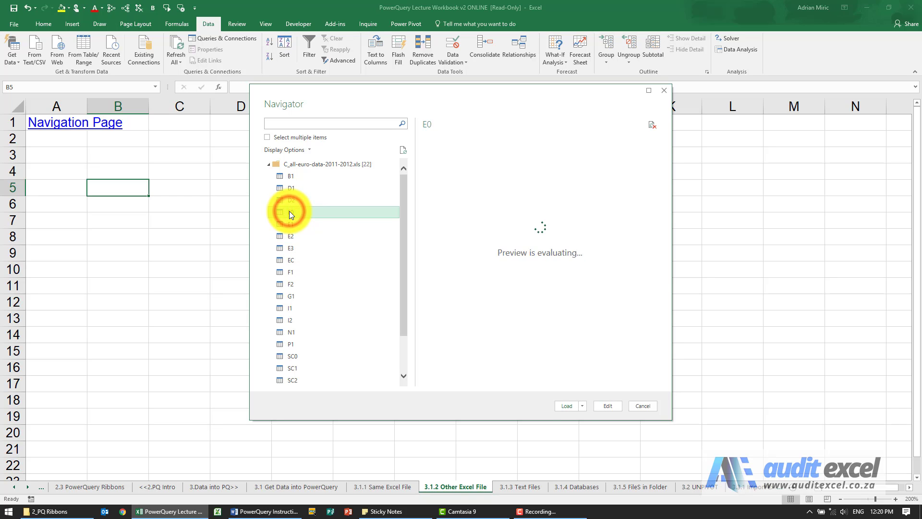
left_click(290, 211)
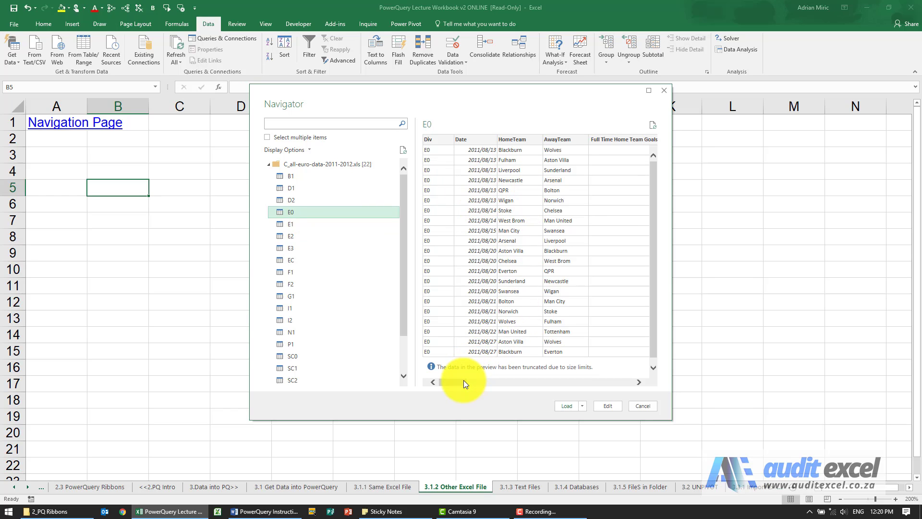
left_click_drag(462, 381, 593, 381)
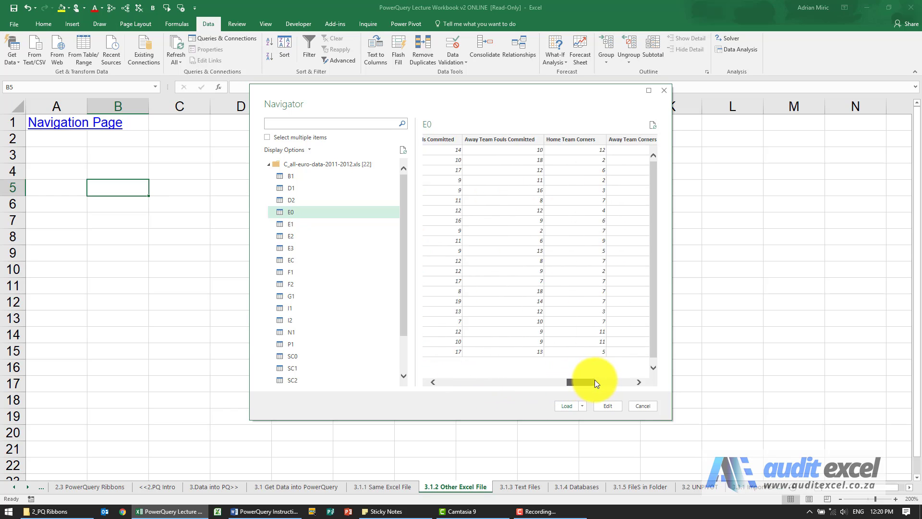
left_click_drag(594, 381, 452, 381)
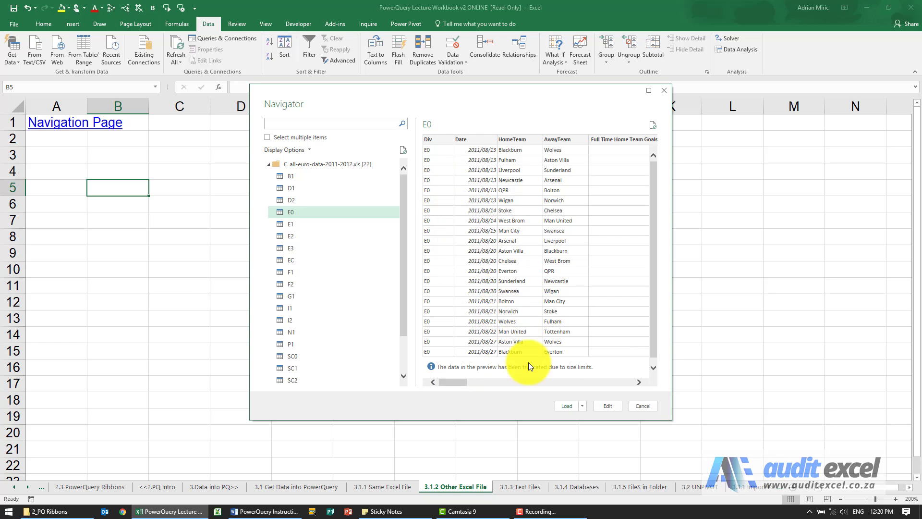
left_click(581, 405)
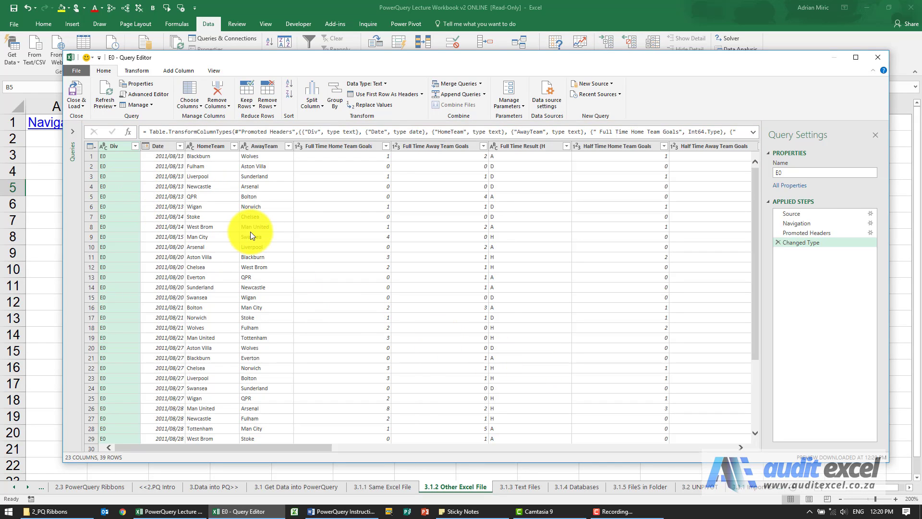
mouse_move(734, 232)
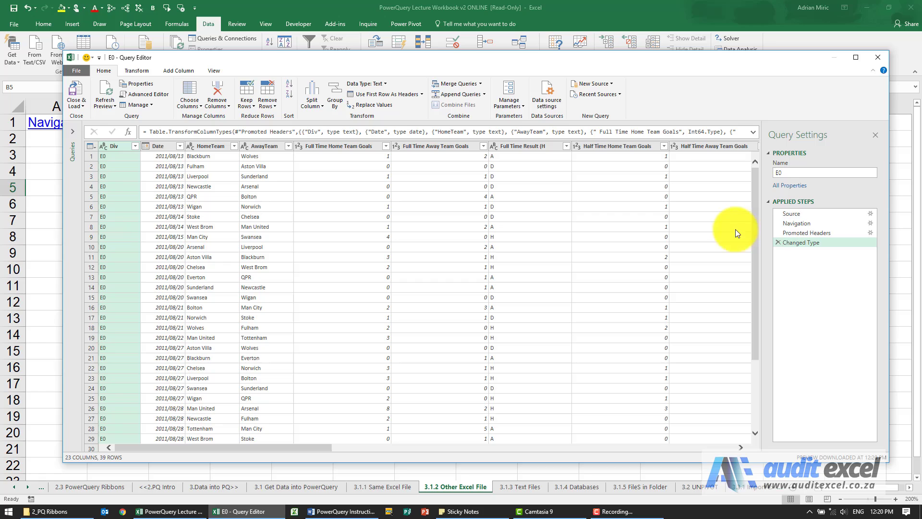
mouse_move(828, 210)
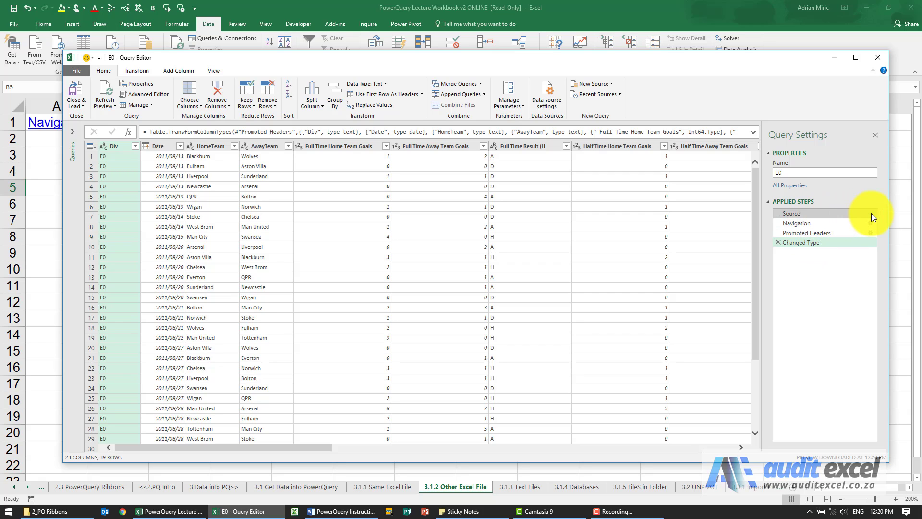
mouse_move(452, 238)
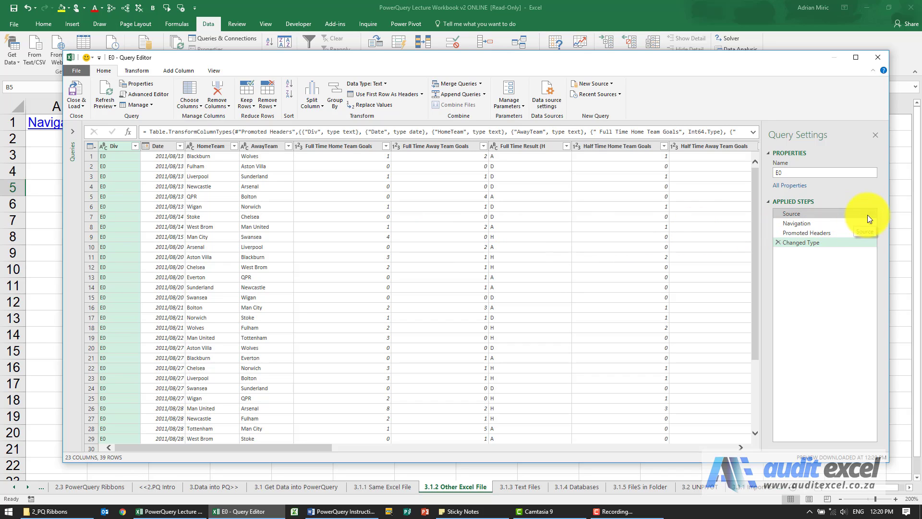
- Select the Source step in Applied Steps to list the workbook's 22 sheets
left_click(791, 213)
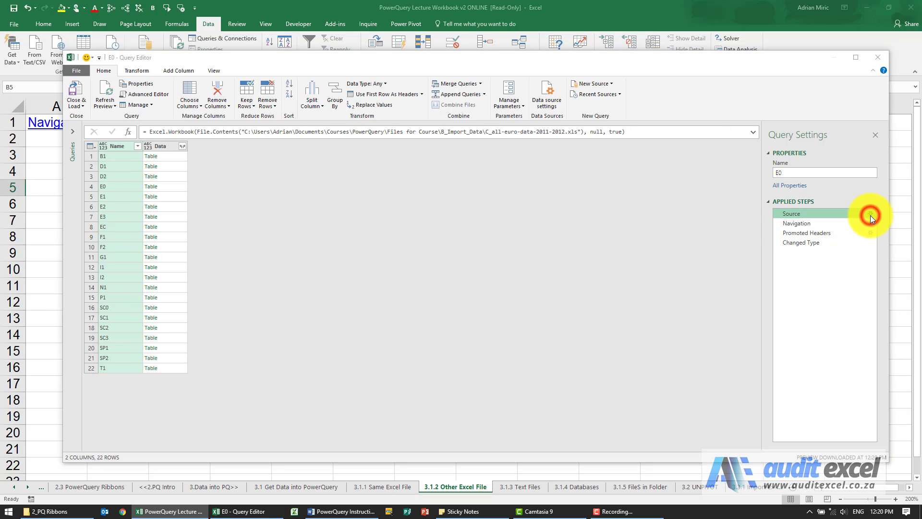
- Show the Source step's settings with the workbook path, browsing and cancelling without changing the file
left_click(870, 214)
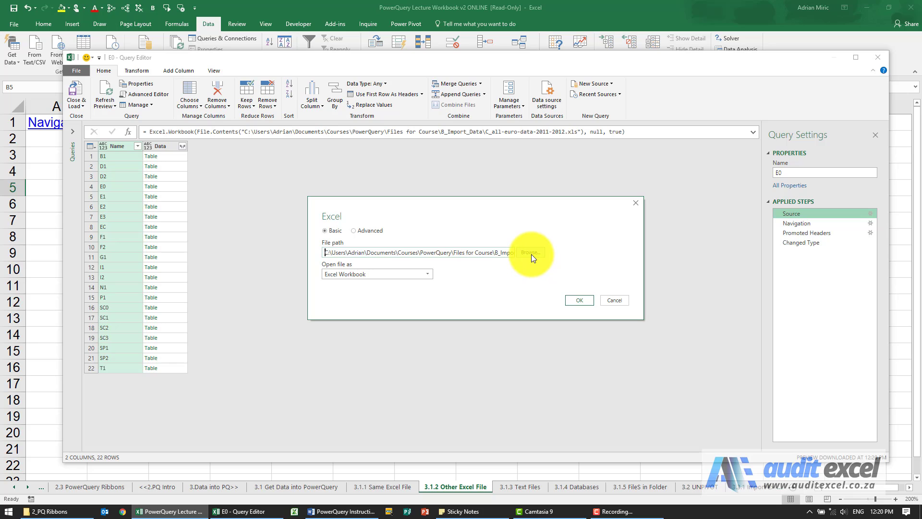
left_click(529, 252)
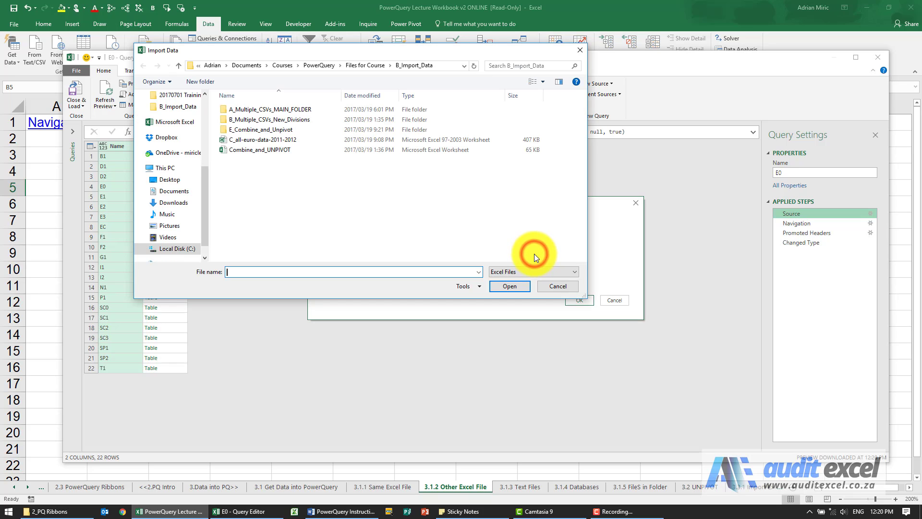
left_click(508, 286)
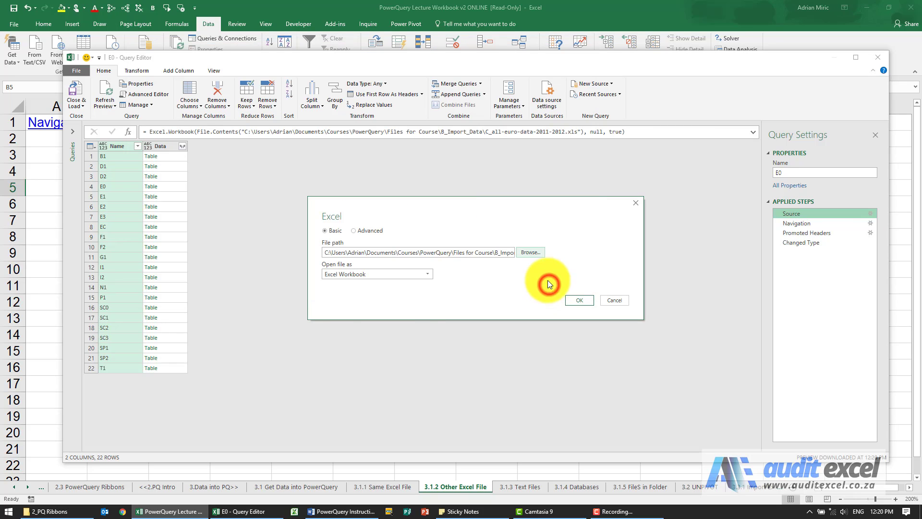